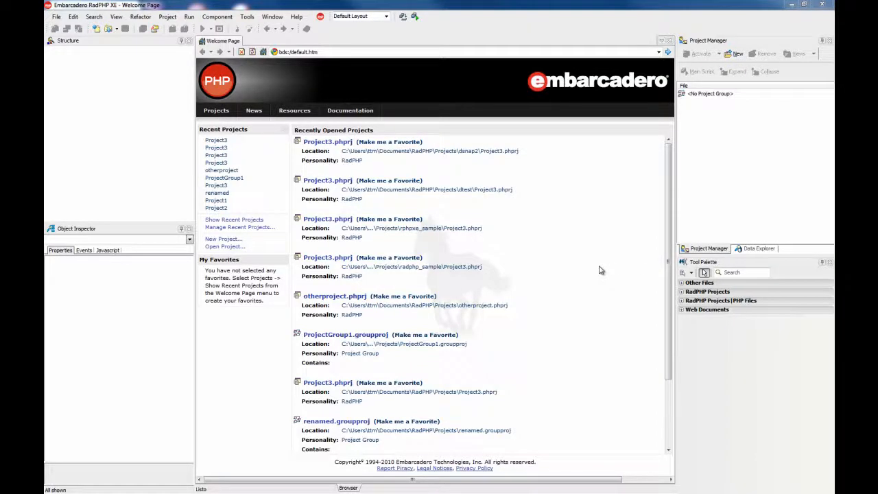
pyautogui.moveTo(581, 268)
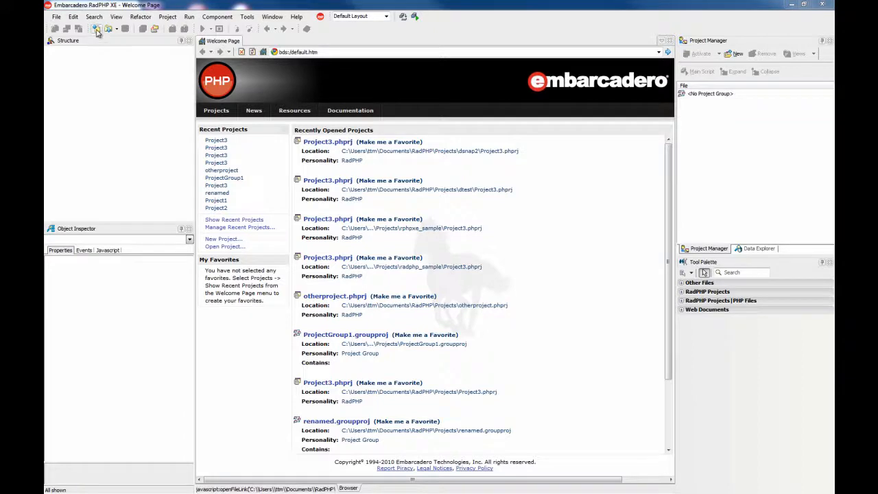
# - Create a new PHP form and place a MainMenu component at the top of the page
pyautogui.click(99, 28)
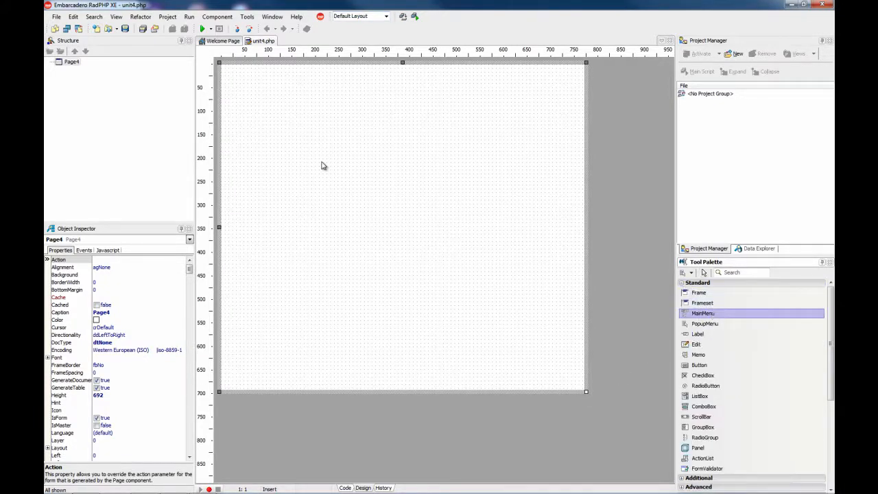
pyautogui.click(703, 313)
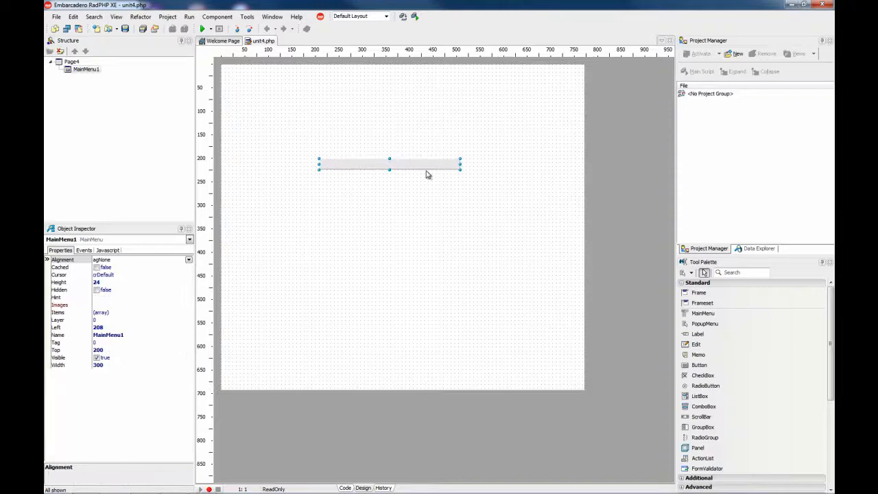
pyautogui.moveTo(389, 162); pyautogui.dragTo(439, 89)
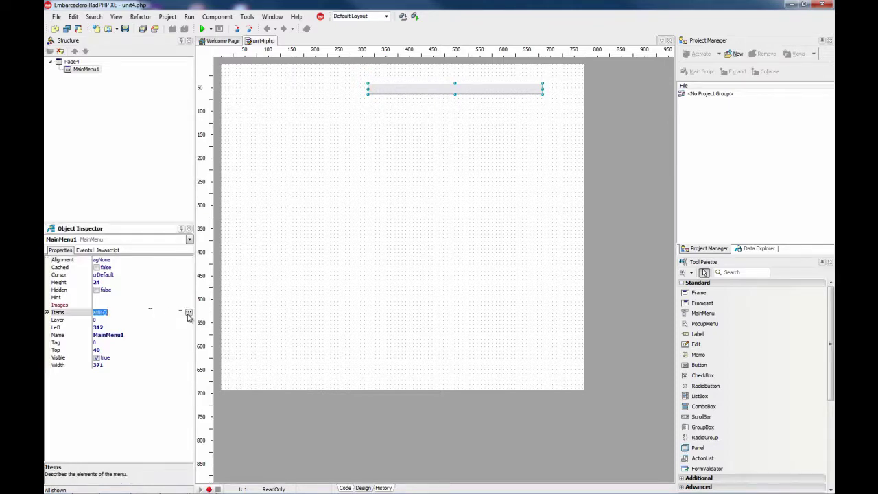
# - Add File, Edit and Search items, with Open, Close and Exit under File, in the Items Editor
pyautogui.click(189, 312)
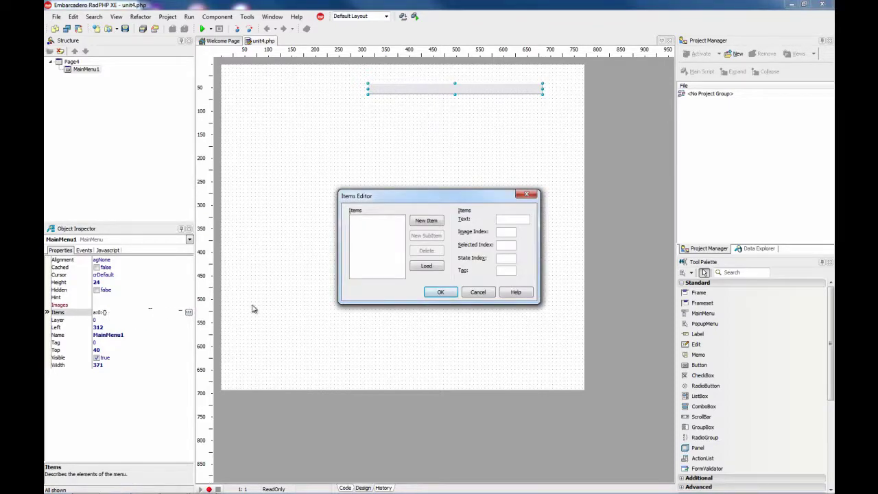
pyautogui.click(427, 219)
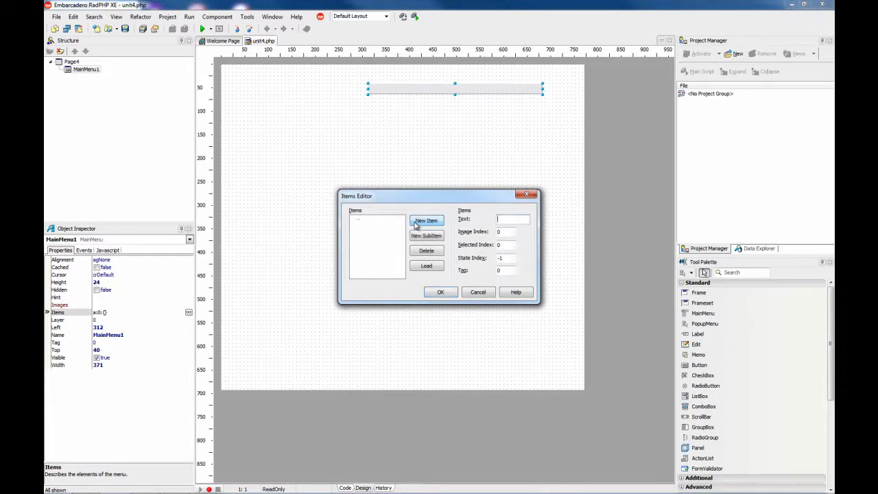
pyautogui.write('File')
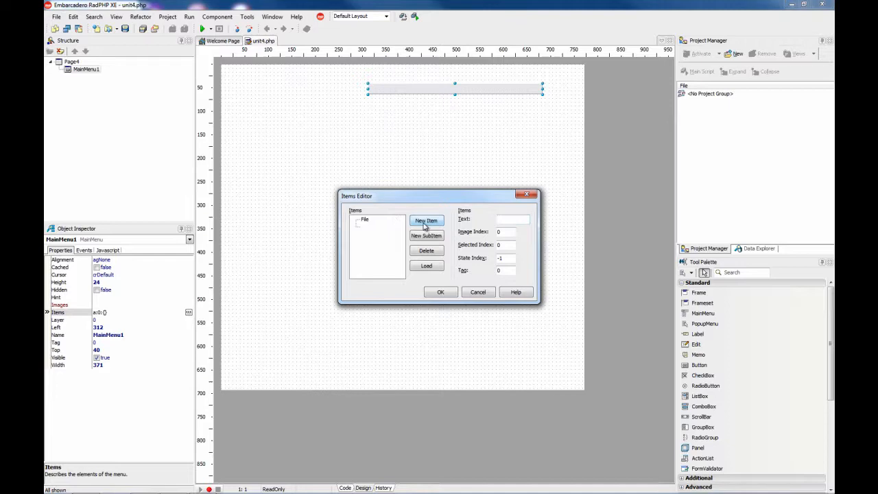
pyautogui.click(425, 219)
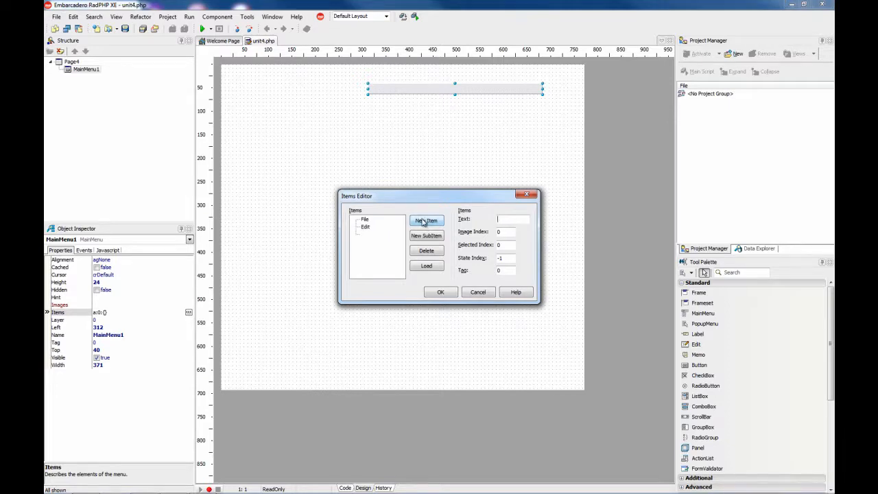
pyautogui.write('Sw')
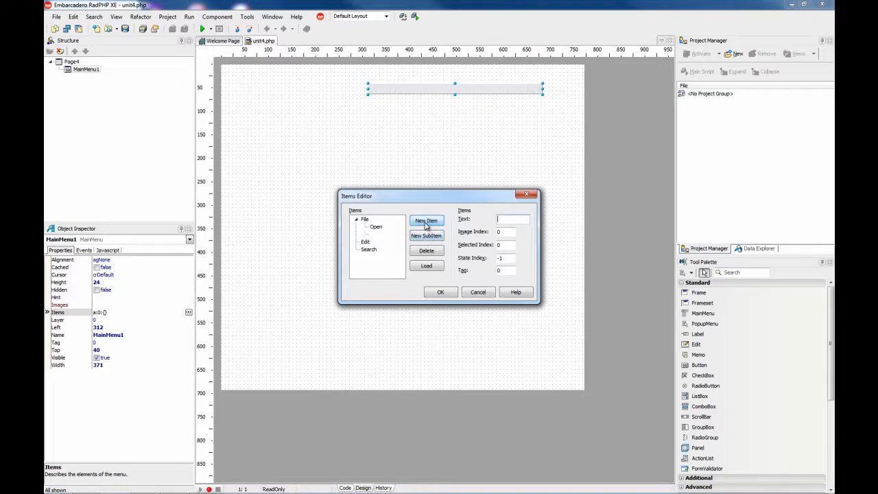
pyautogui.click(425, 221)
pyautogui.write('Exit')
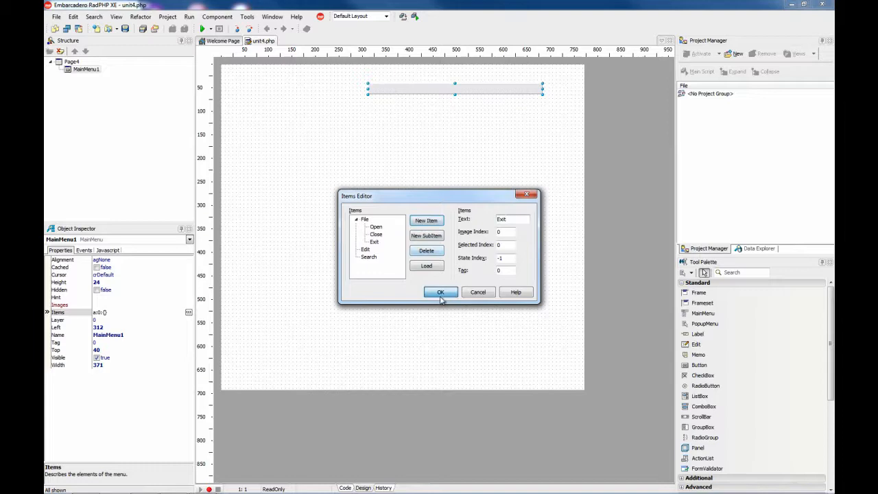
pyautogui.click(440, 292)
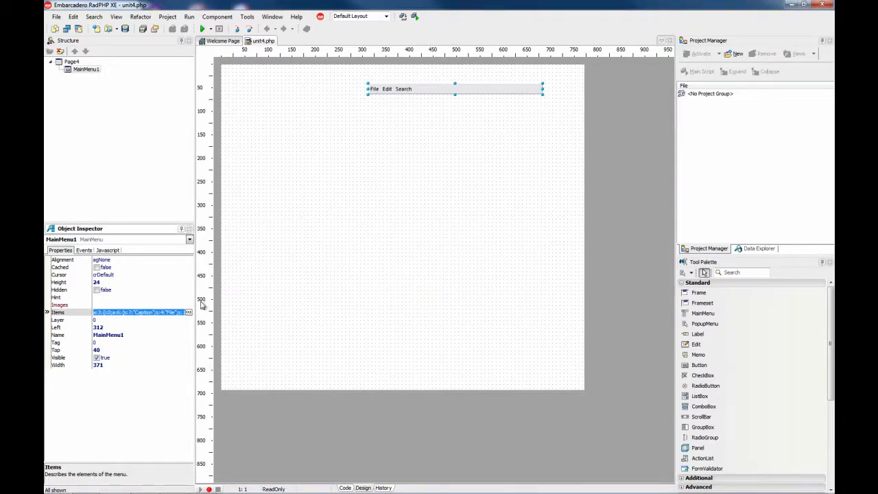
pyautogui.moveTo(386, 99)
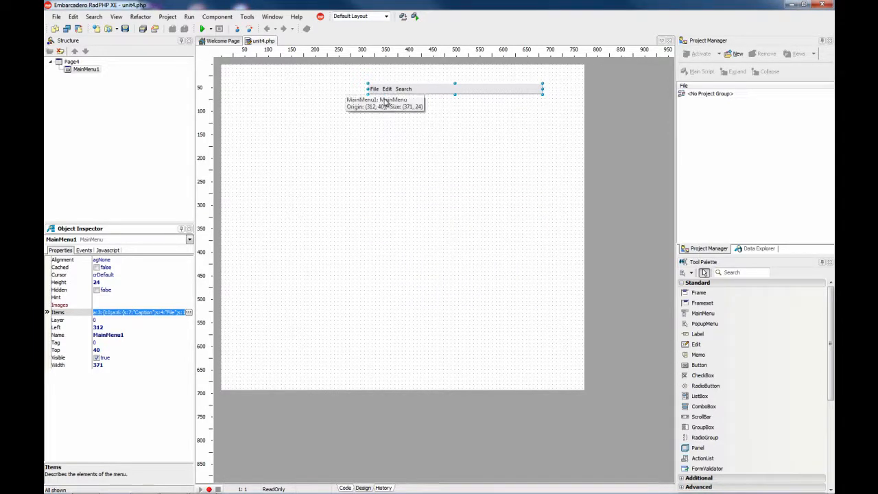
# - Save the form as unit4.php in the Projects folder
pyautogui.click(209, 17)
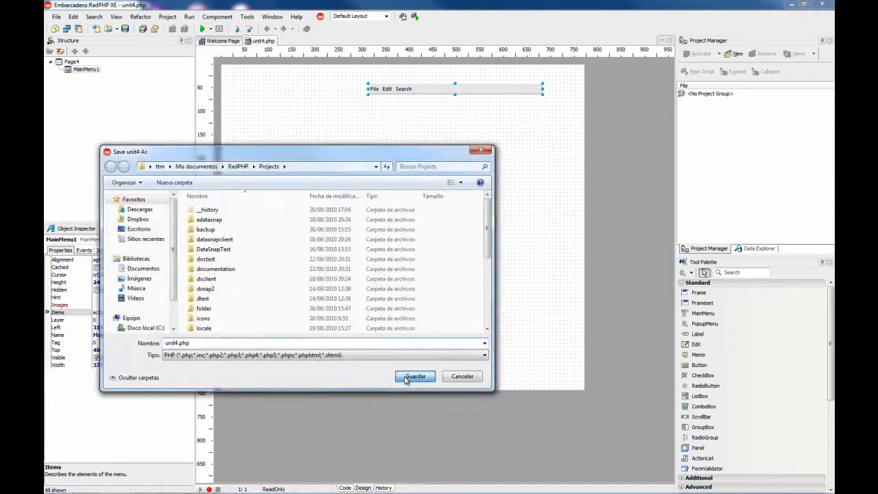
pyautogui.click(414, 376)
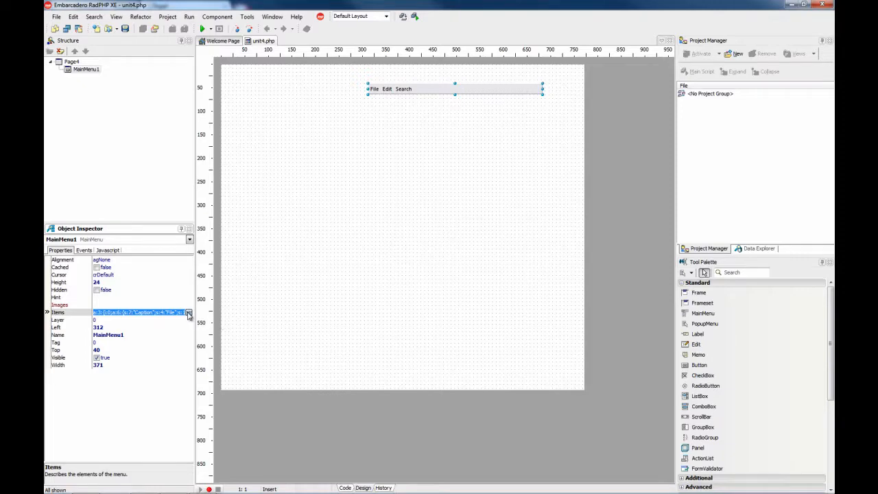
pyautogui.click(188, 311)
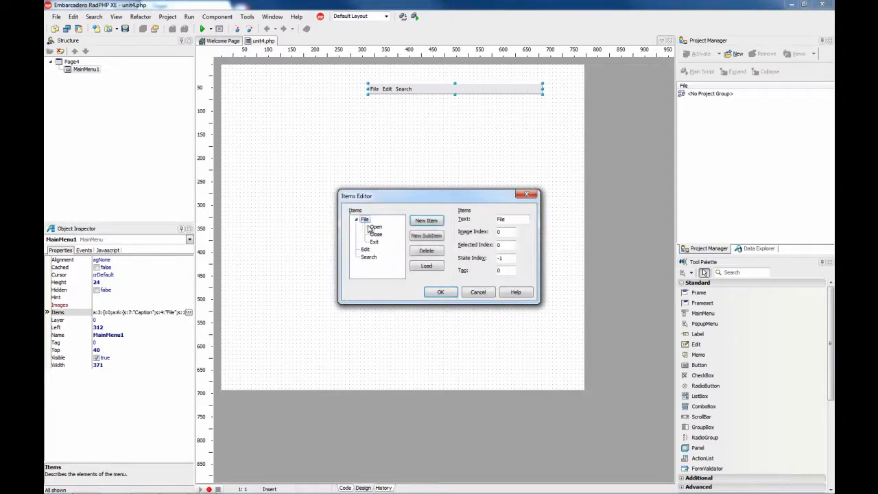
pyautogui.click(376, 227)
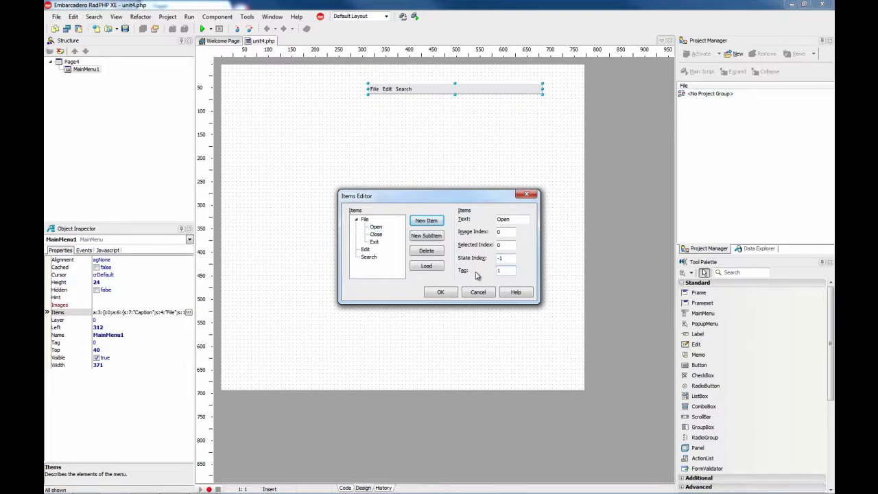
pyautogui.click(376, 233)
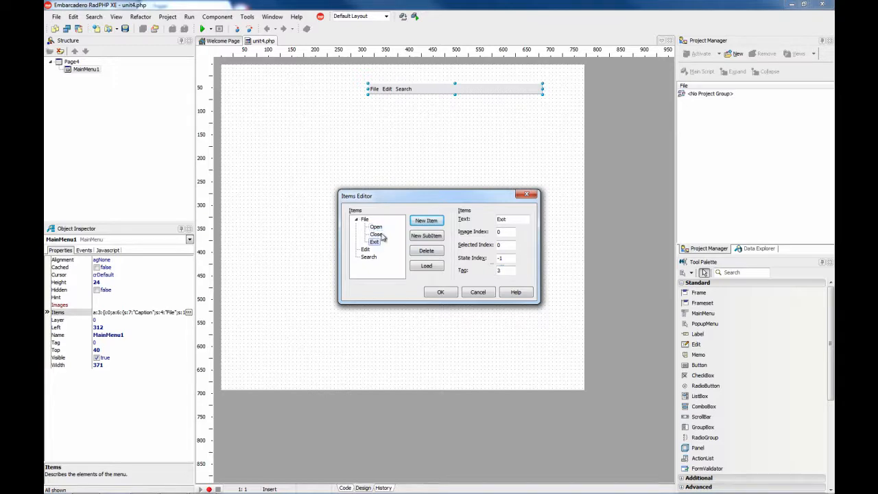
pyautogui.click(375, 233)
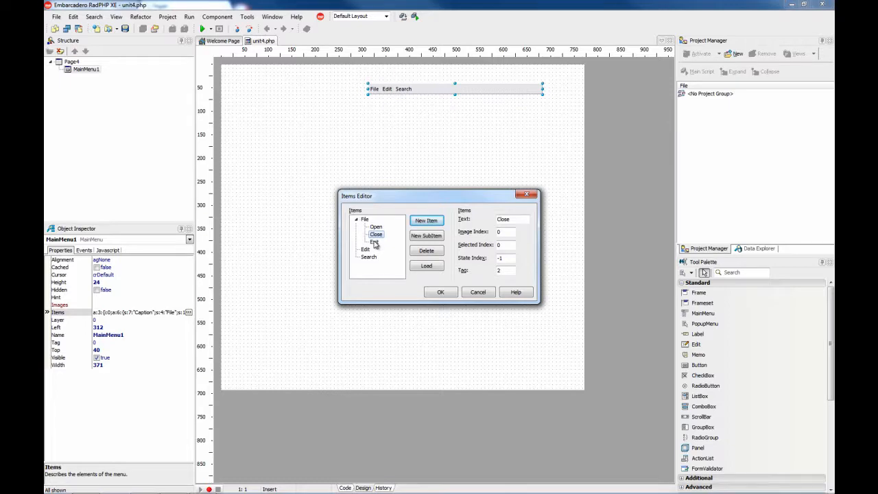
pyautogui.click(374, 241)
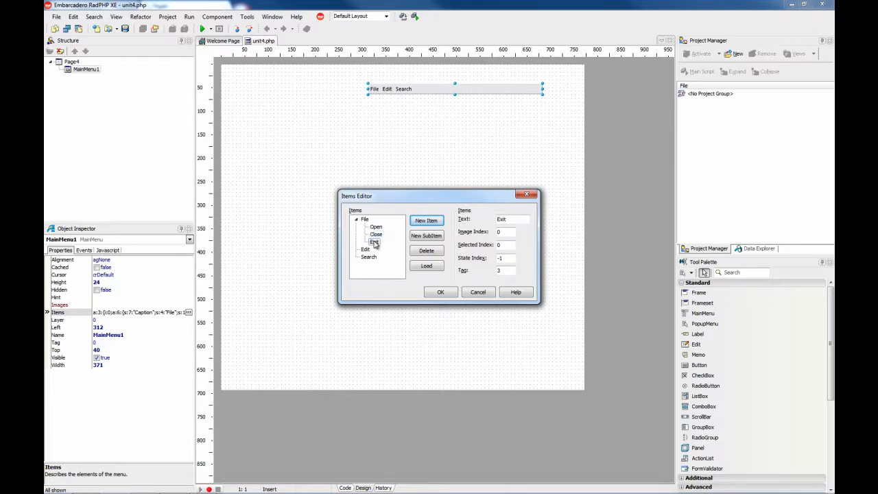
pyautogui.click(376, 226)
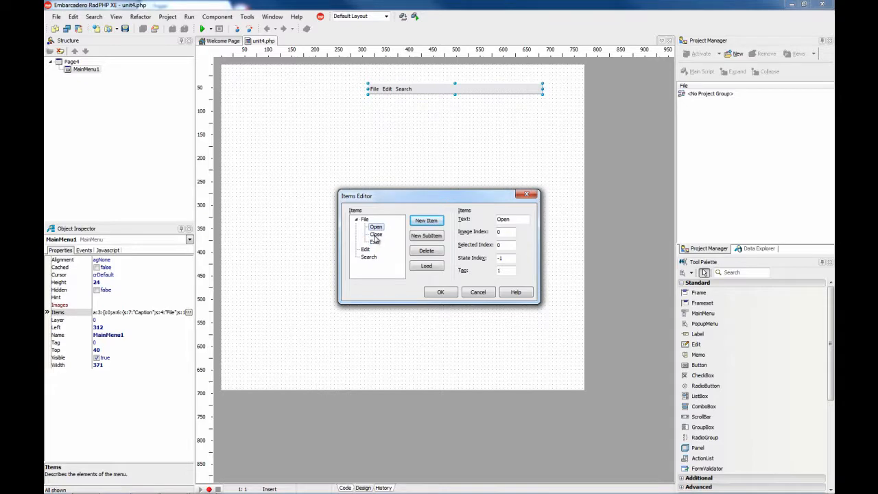
pyautogui.click(440, 291)
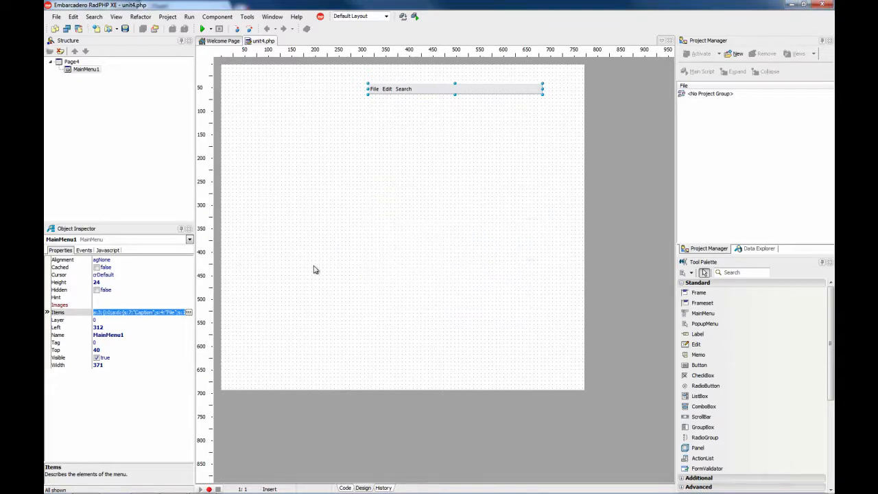
# - Create a MainMenu1Click PHP handler containing var_dump($params);
pyautogui.click(84, 250)
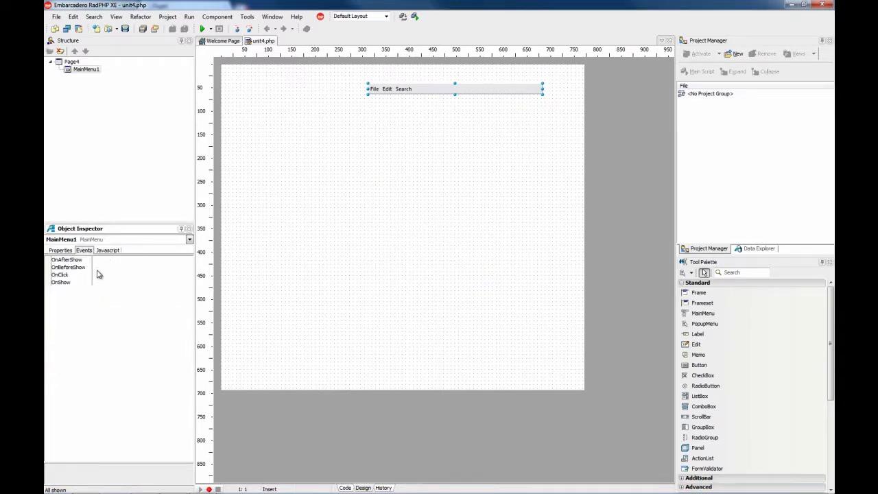
pyautogui.doubleClick(60, 274)
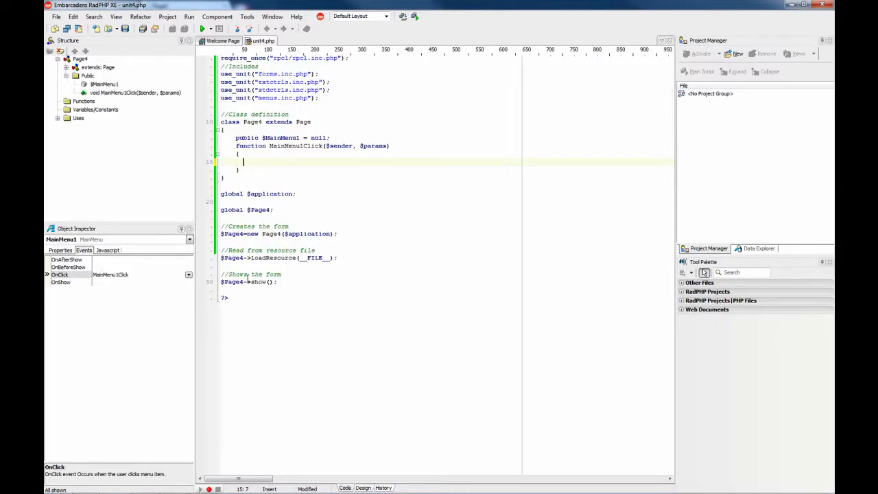
pyautogui.write('vae')
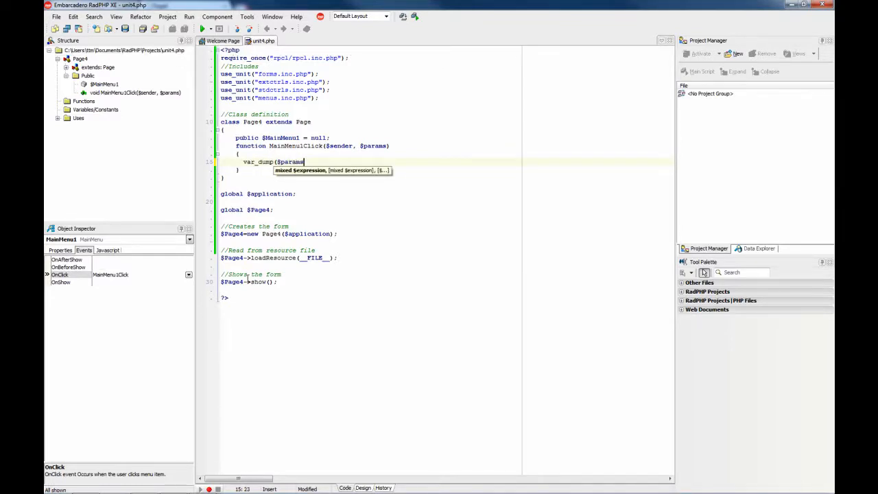
pyautogui.click(190, 17)
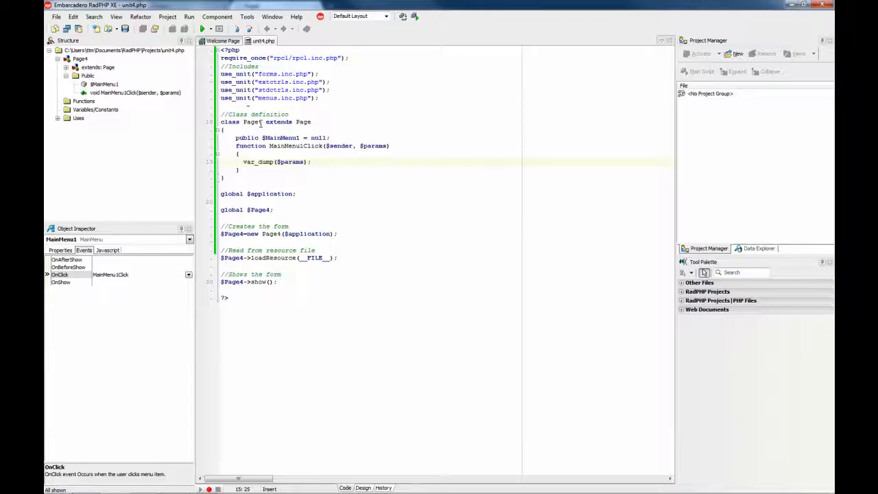
# - Create a MainMenu1JSClick handler with tag=event.getTarget().tag; alert(tag);
pyautogui.click(359, 488)
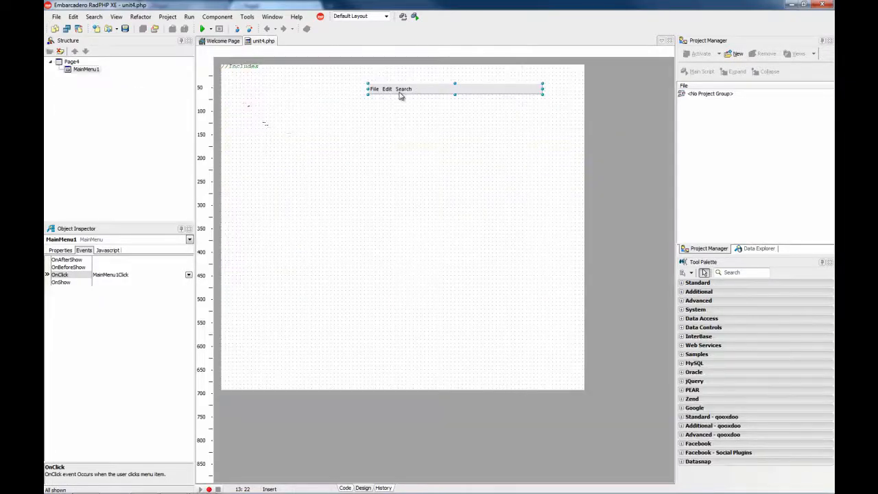
pyautogui.click(107, 250)
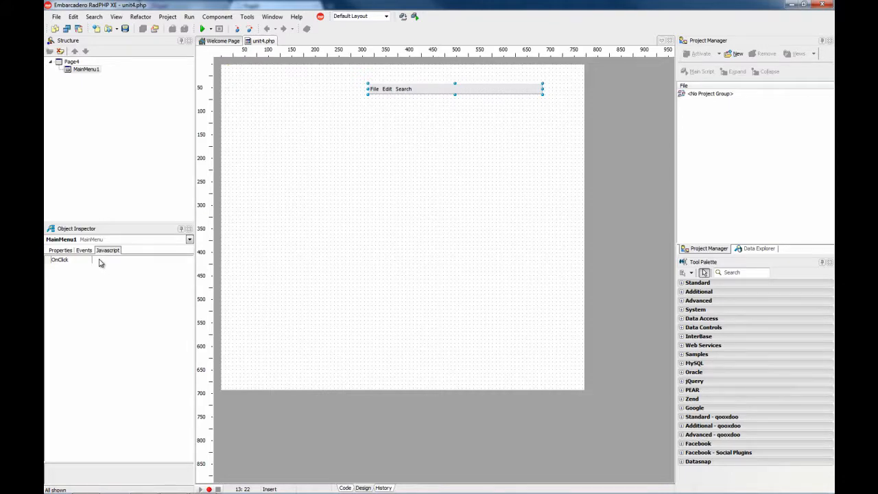
pyautogui.click(76, 259)
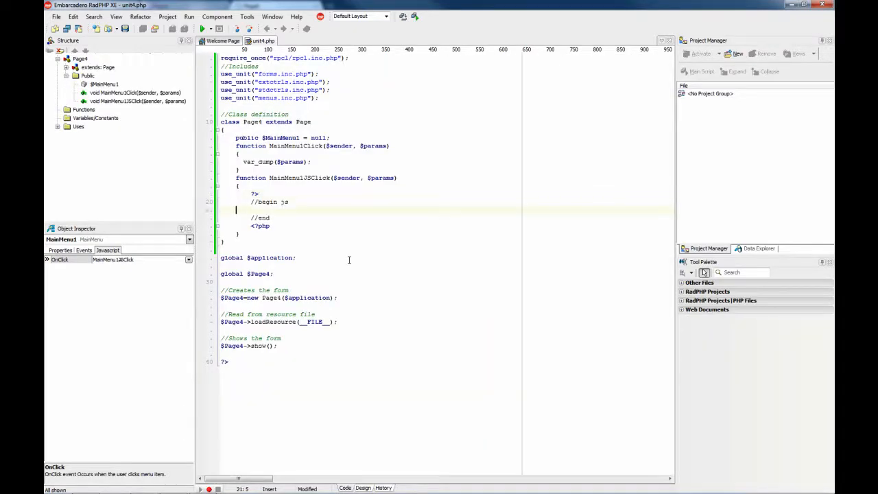
pyautogui.write('tar=event')
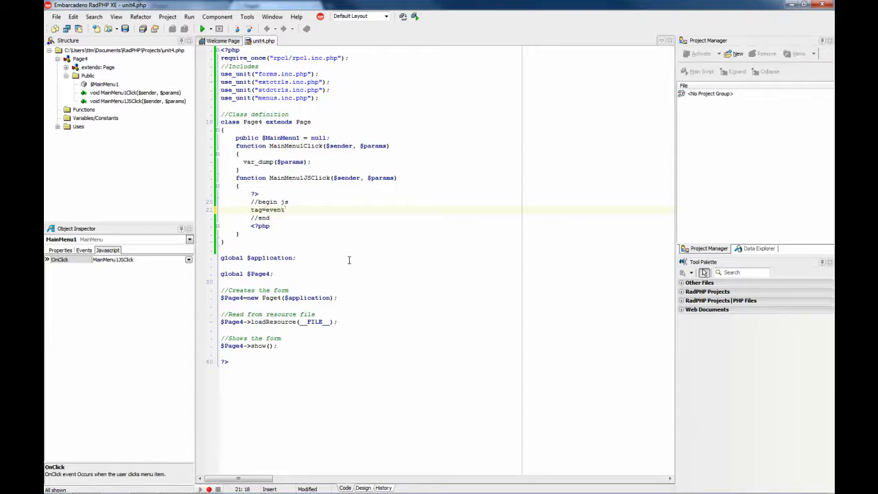
pyautogui.write('.getG')
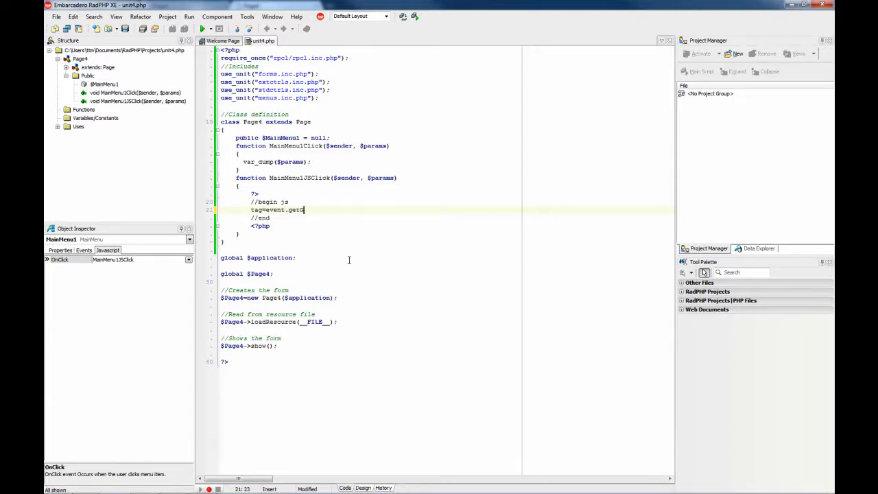
pyautogui.write('et')
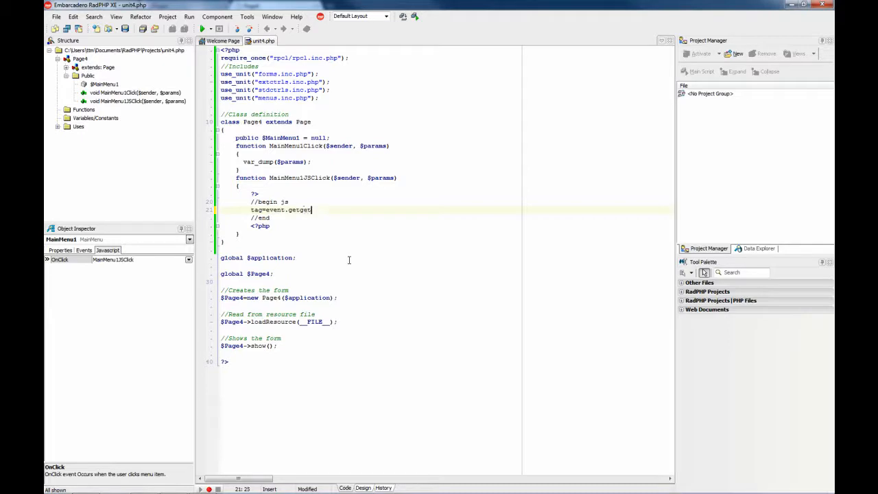
pyautogui.write('Target().tag')
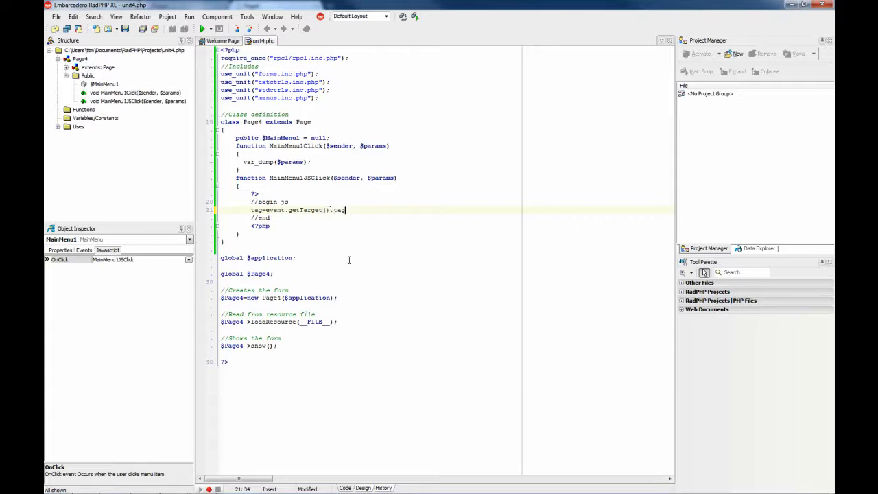
pyautogui.write('alert(tag')
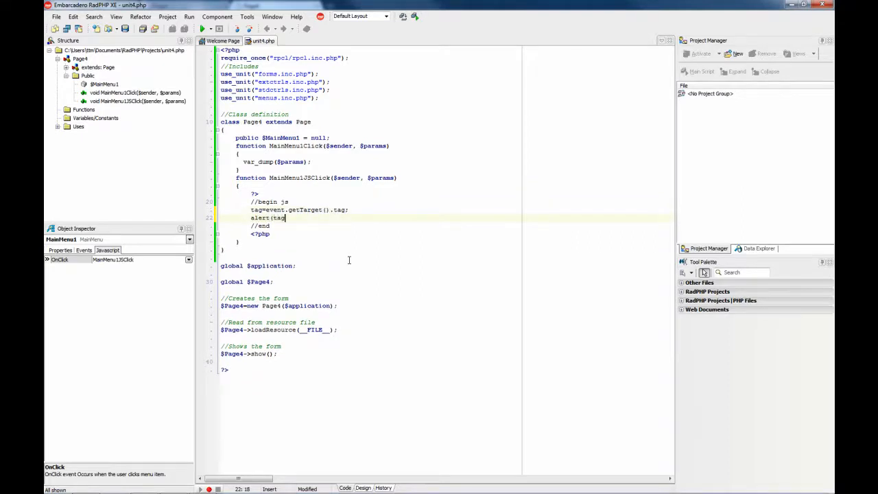
pyautogui.write(');')
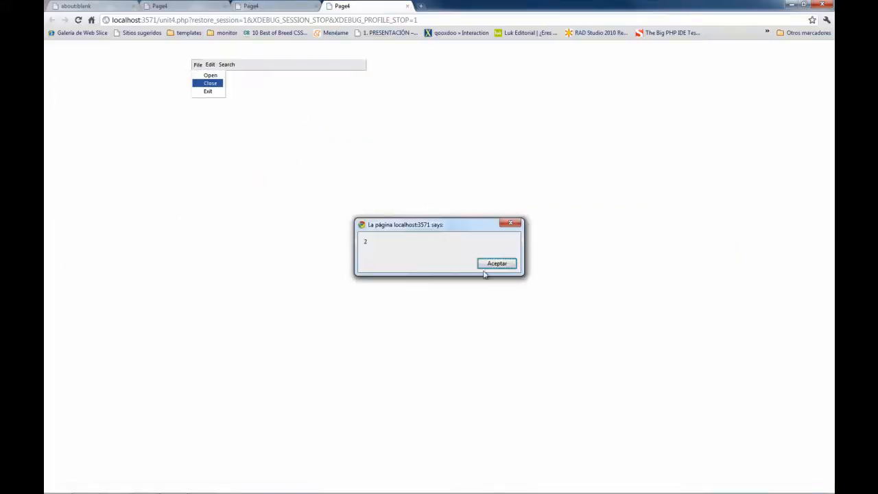
# - In Chrome, choose Close and Exit under File and acknowledge the tag alerts
pyautogui.click(496, 264)
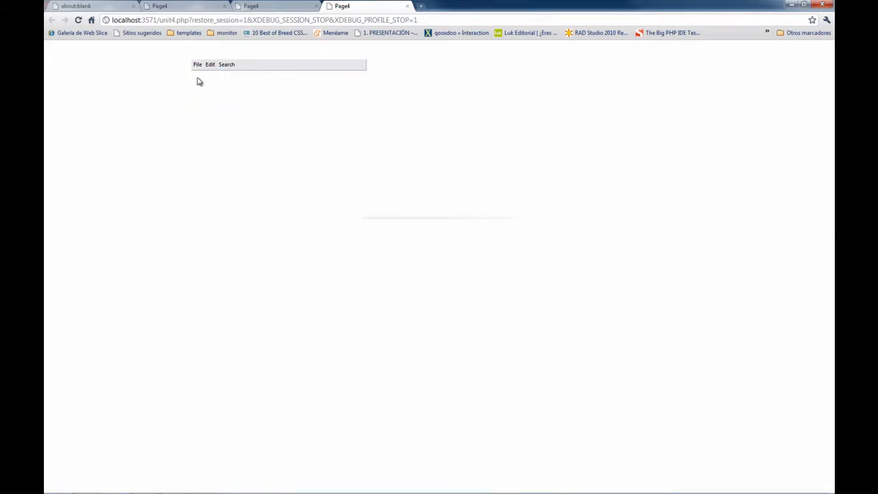
pyautogui.click(197, 64)
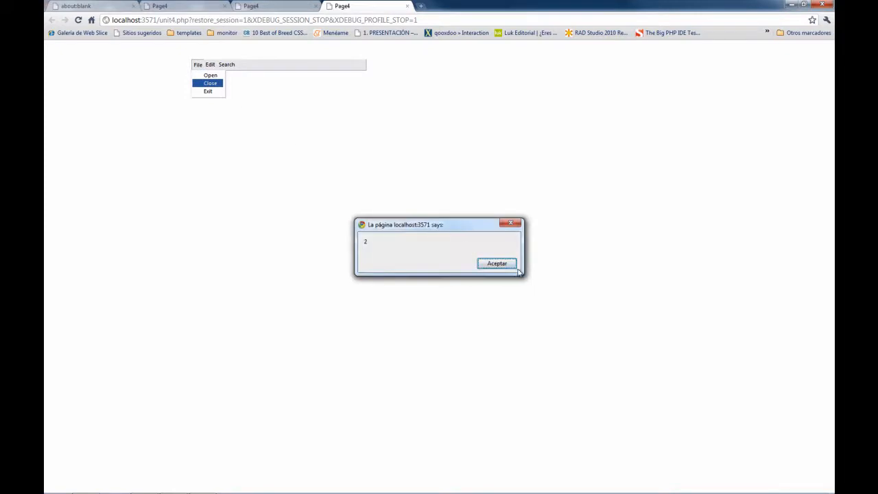
pyautogui.click(496, 263)
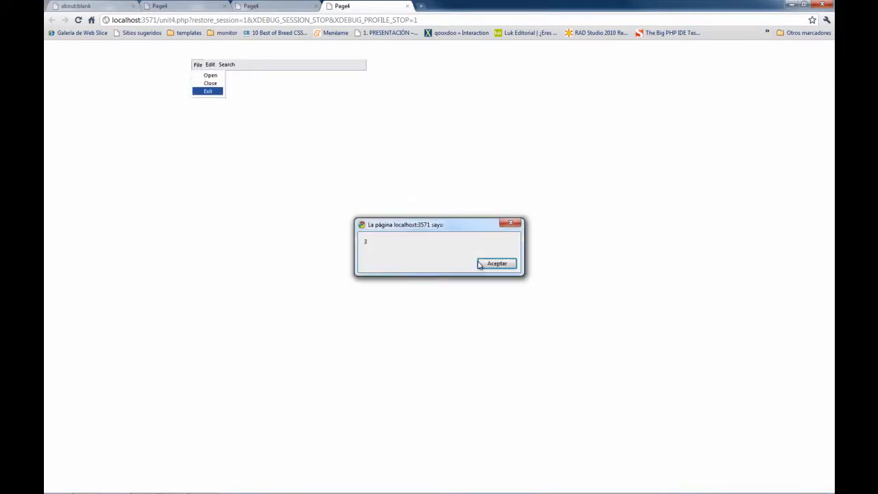
pyautogui.click(497, 264)
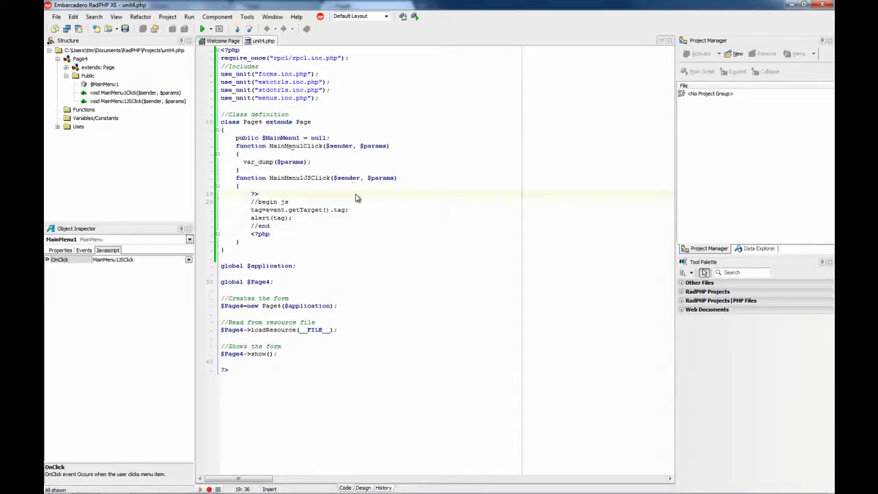
# - Place an ImageList on the form below the menu and bring up its ImageList Editor
pyautogui.click(363, 489)
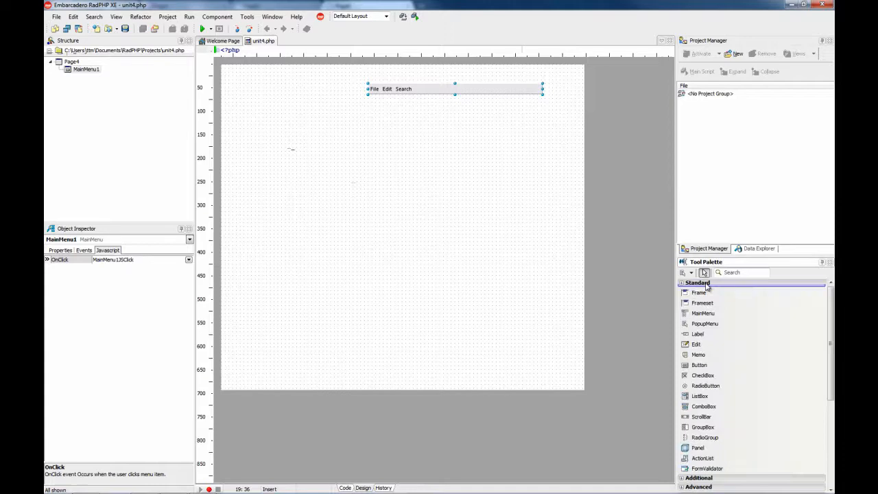
pyautogui.write('imag')
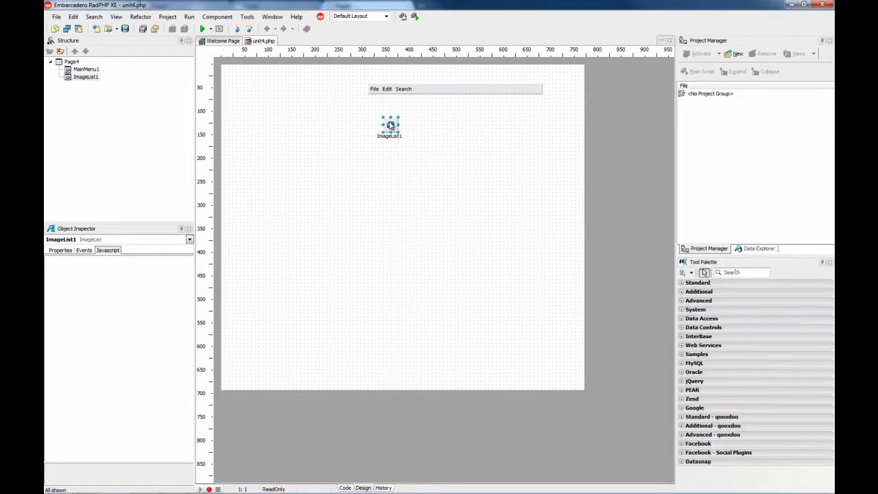
pyautogui.moveTo(389, 126); pyautogui.dragTo(420, 159)
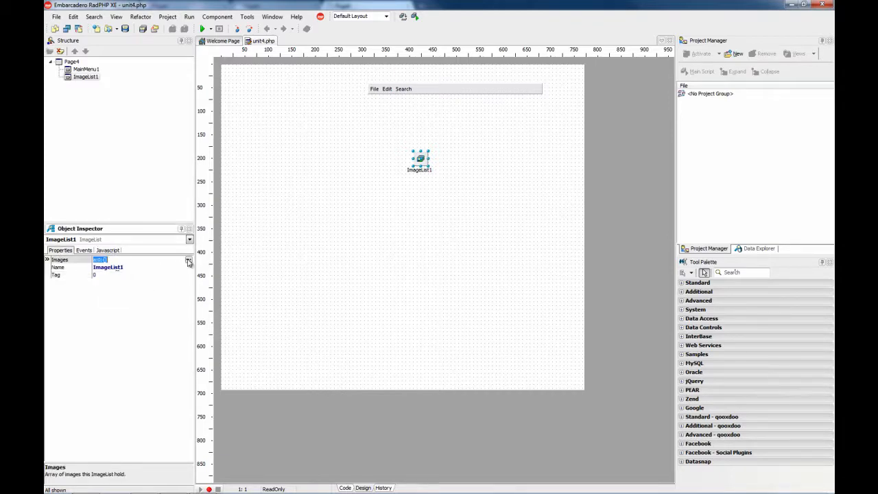
pyautogui.click(188, 259)
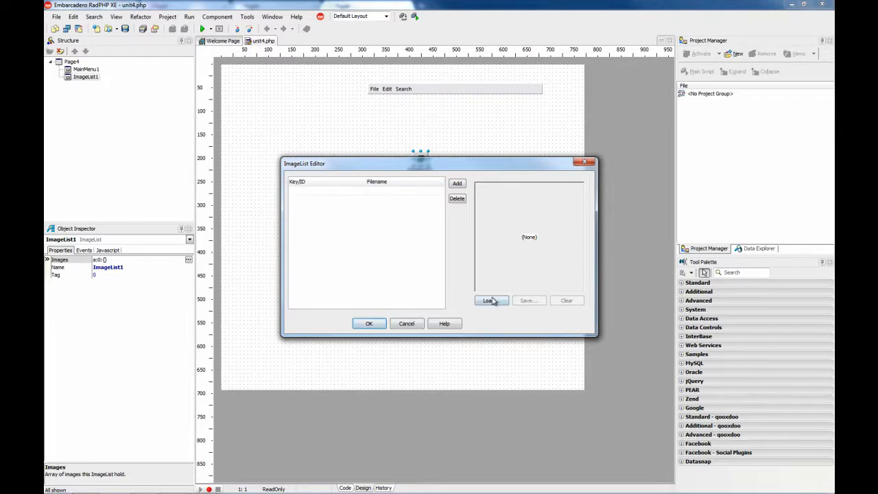
# - Load several PNG icons into the ImageList
pyautogui.click(489, 300)
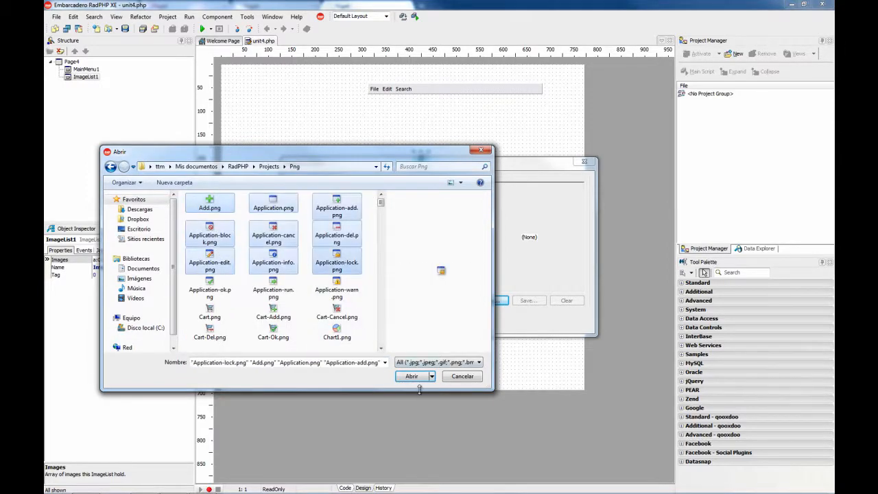
pyautogui.click(411, 376)
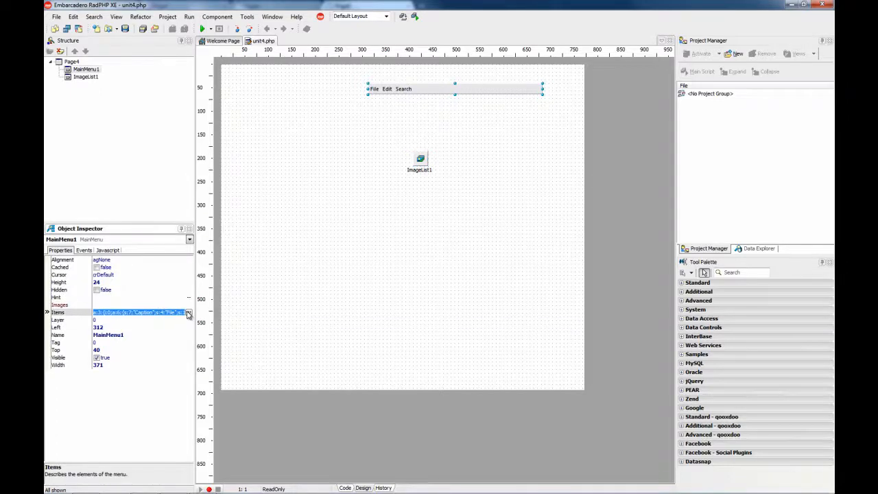
# - Set image indexes for the Open, Close and Exit items and confirm the Items Editor
pyautogui.click(188, 313)
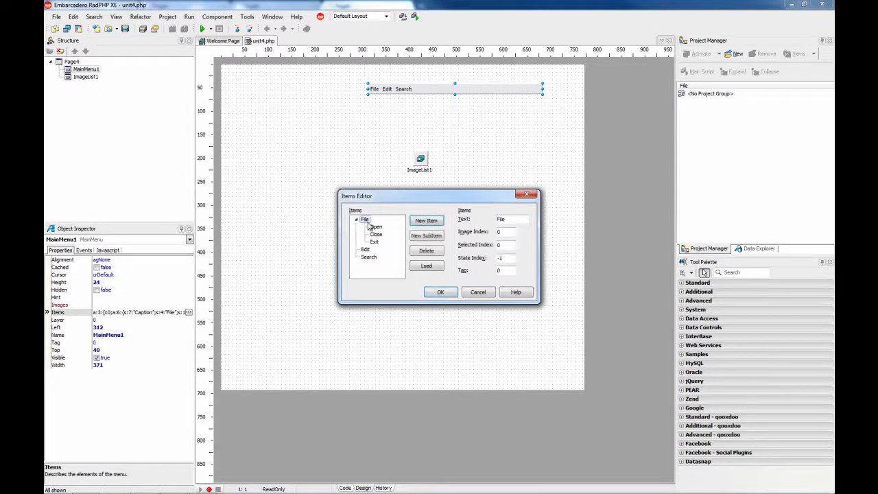
pyautogui.click(376, 226)
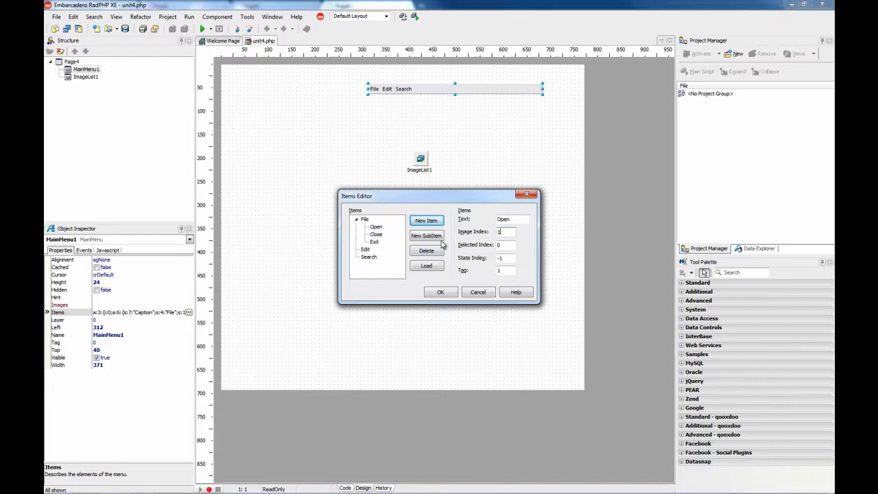
pyautogui.click(374, 233)
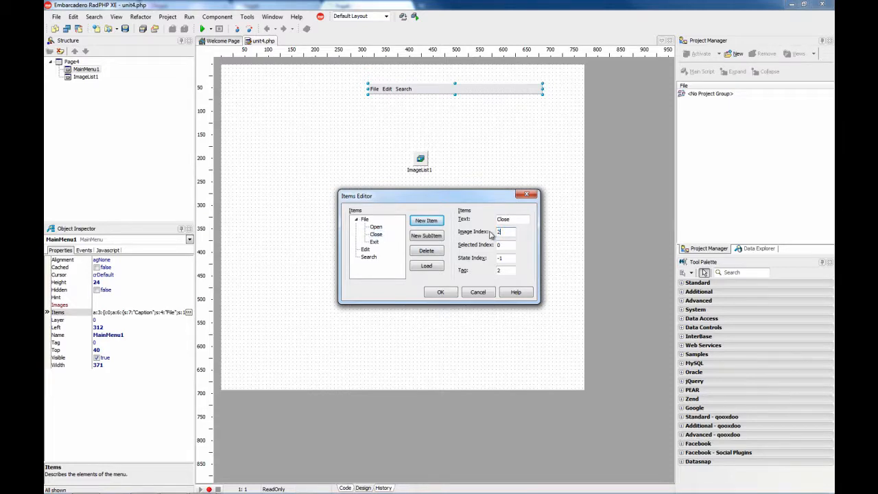
pyautogui.click(373, 241)
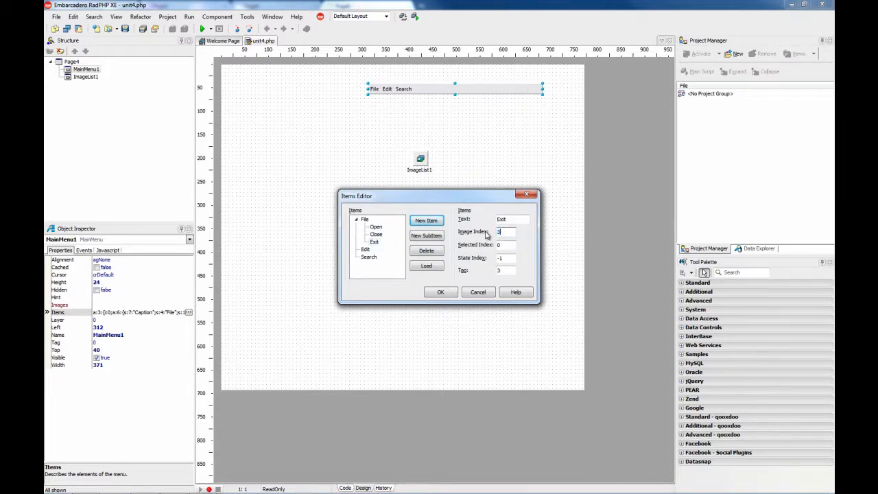
pyautogui.click(440, 291)
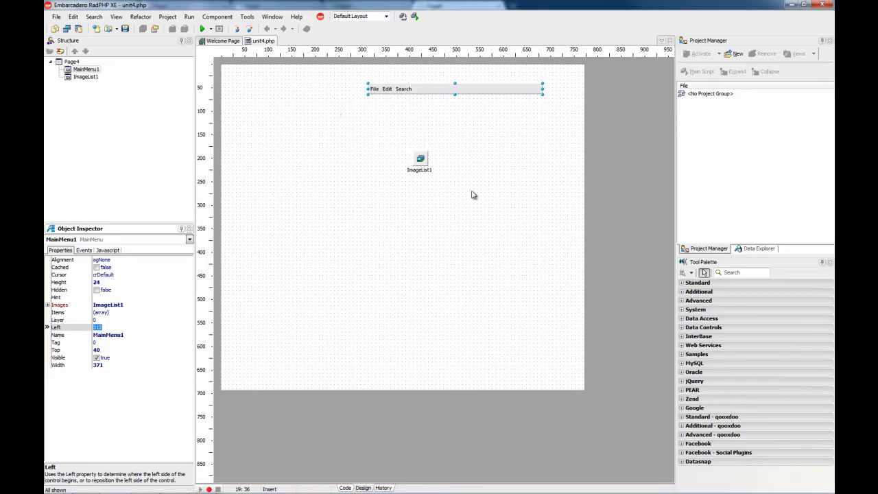
# - Add a PopupMenu linked to ImageList1 near the menu and add Button1 to the page
pyautogui.click(696, 282)
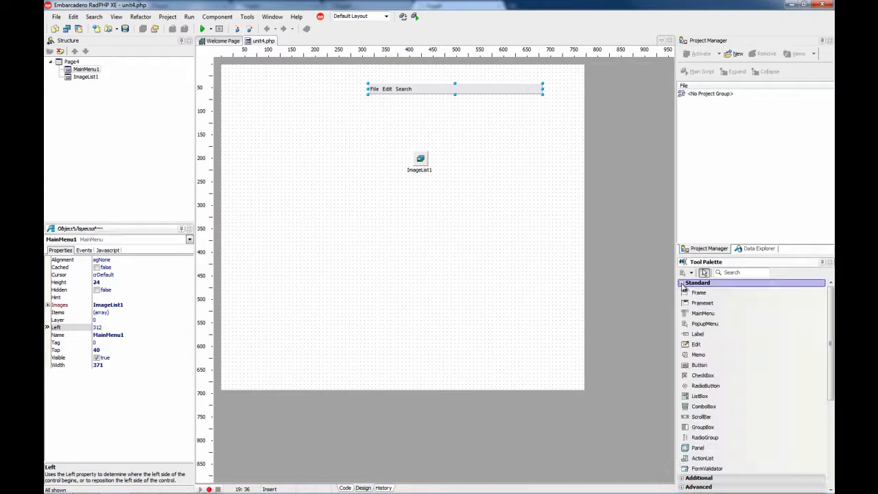
pyautogui.click(704, 324)
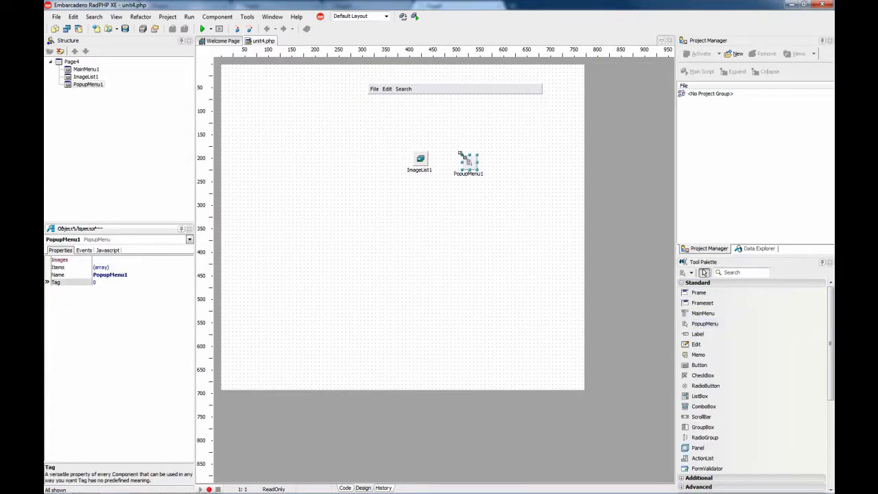
pyautogui.moveTo(467, 163); pyautogui.dragTo(461, 131)
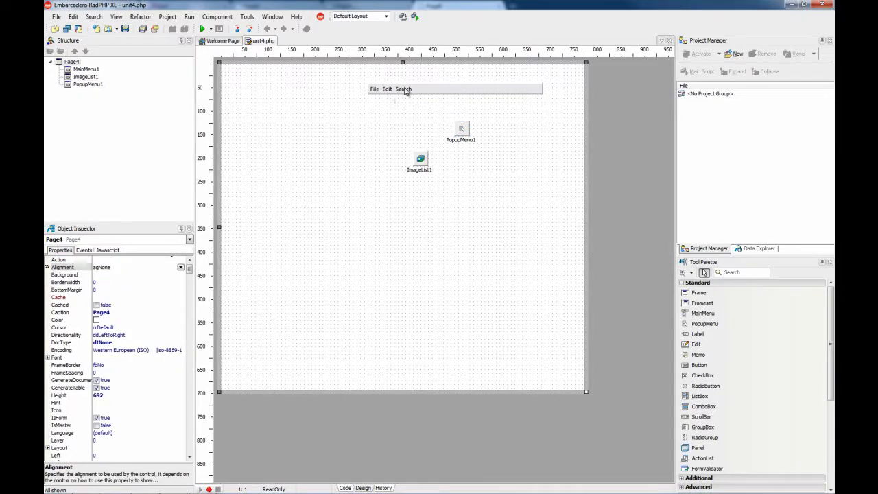
pyautogui.click(387, 87)
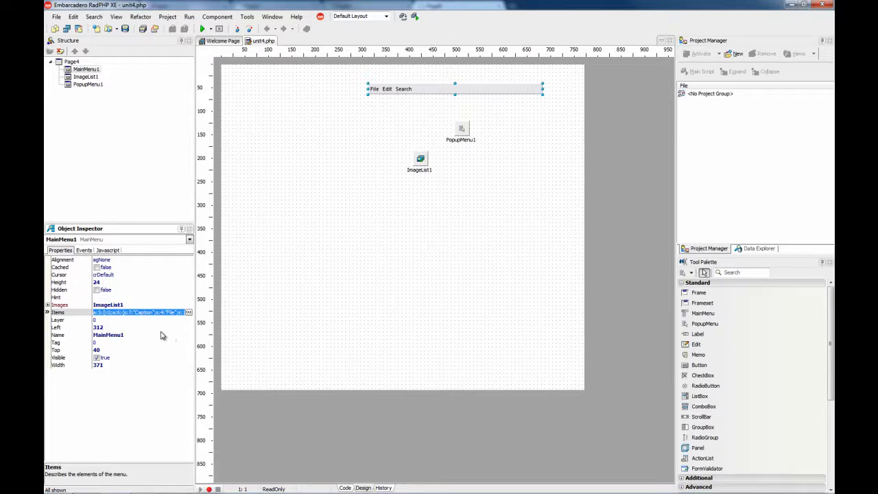
pyautogui.click(460, 129)
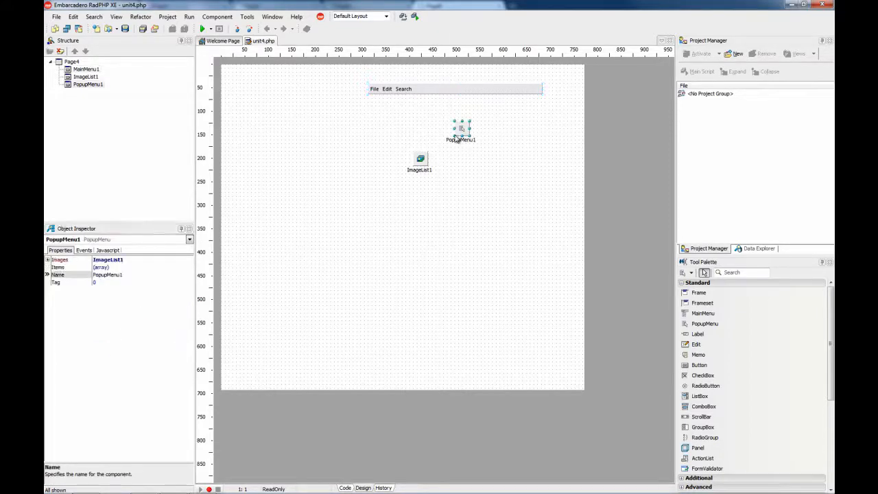
pyautogui.doubleClick(107, 274)
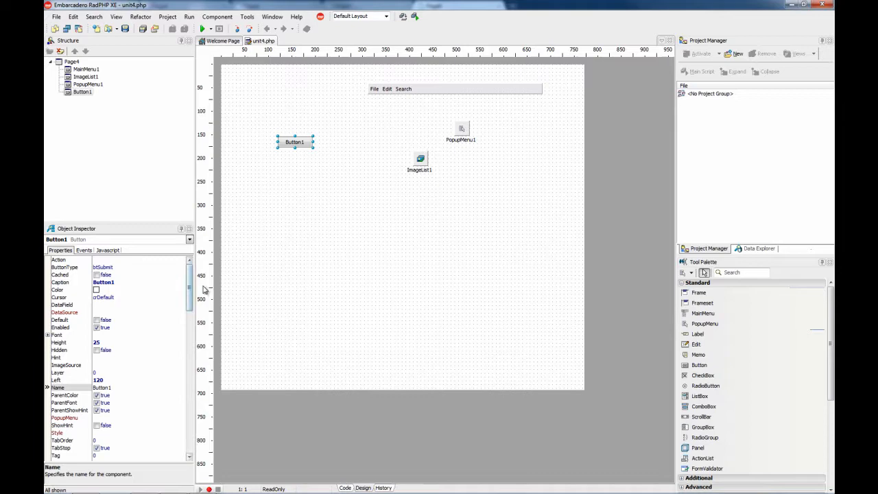
# - Assign PopupMenu1 to Button1 and run the page in the browser via Run > Run
pyautogui.scroll(-3)
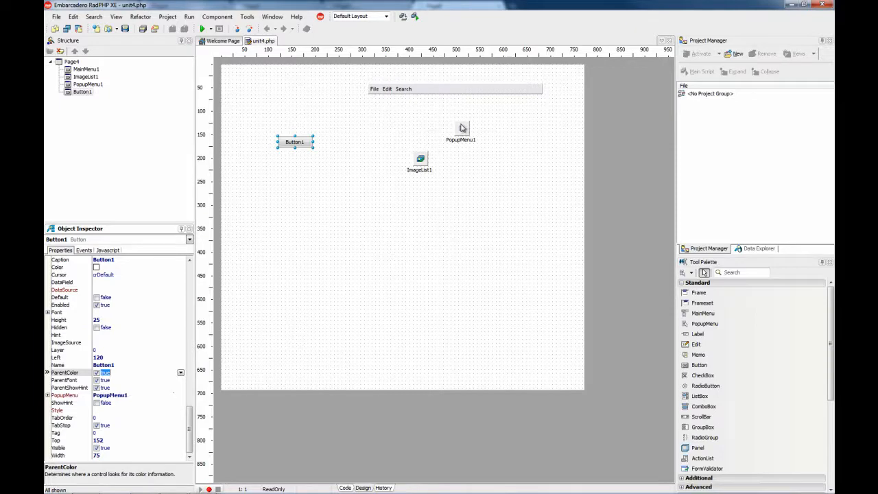
pyautogui.click(190, 16)
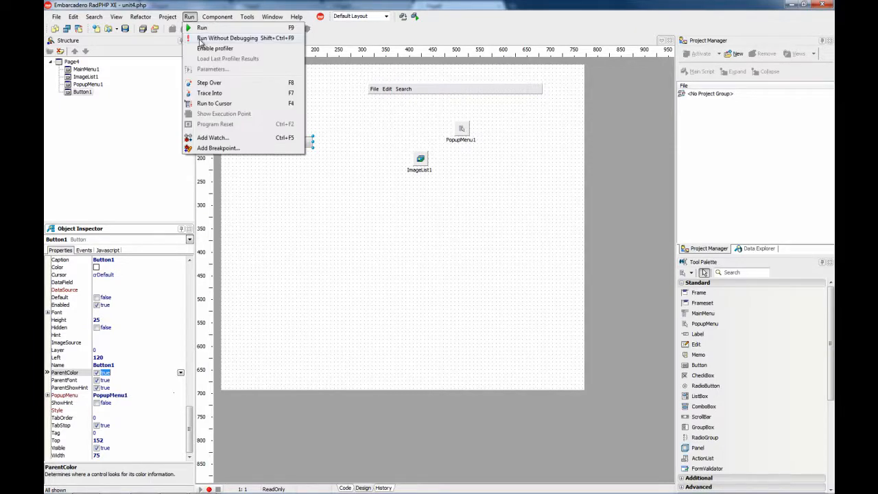
pyautogui.click(206, 27)
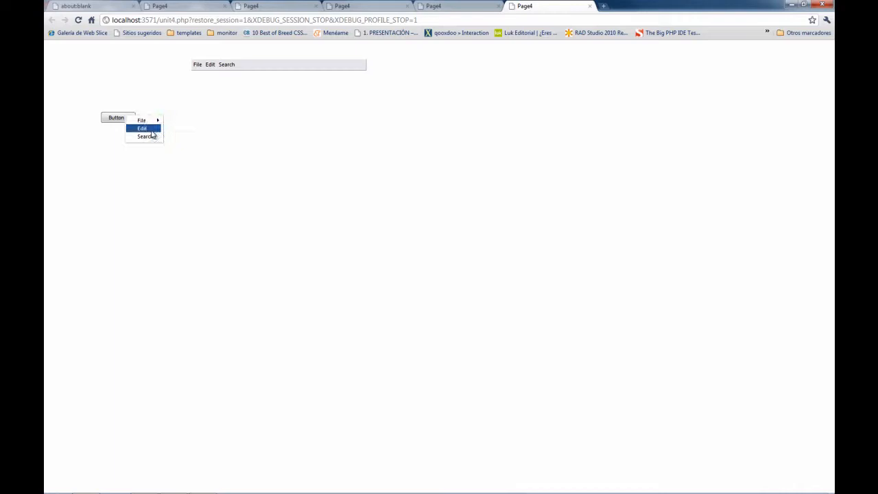
pyautogui.moveTo(141, 121)
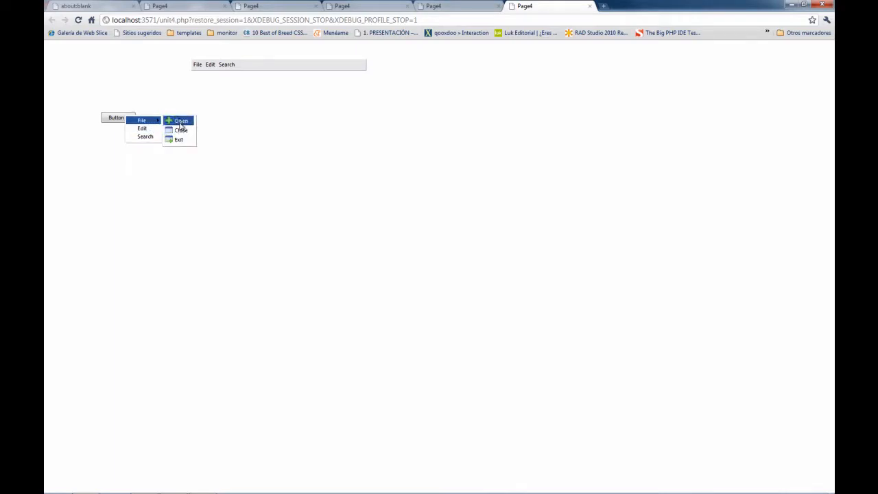
pyautogui.moveTo(223, 137)
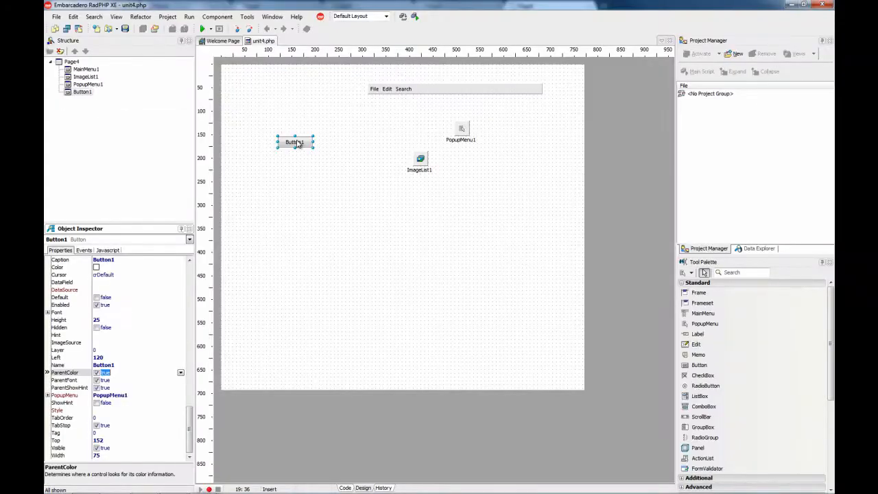
# - Drag Button1 up to sit just below the File, Edit, Search menu bar, checking the PHP source in between
pyautogui.moveTo(294, 141); pyautogui.dragTo(336, 94)
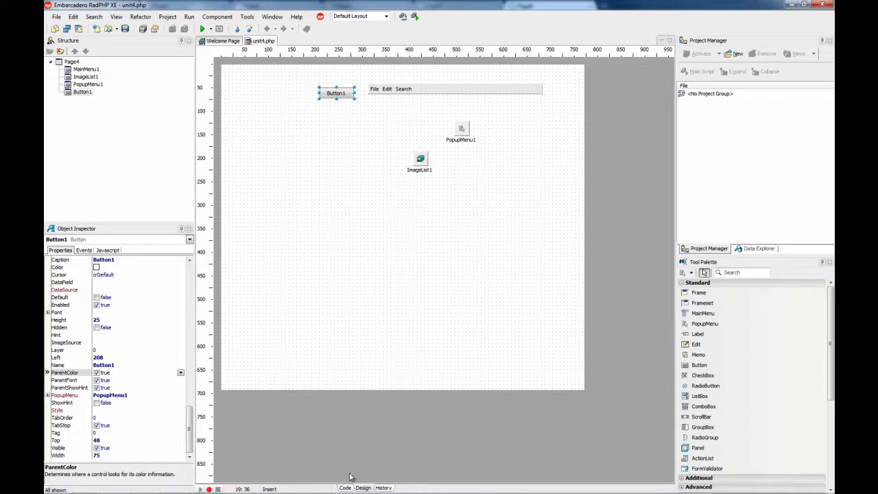
pyautogui.click(344, 488)
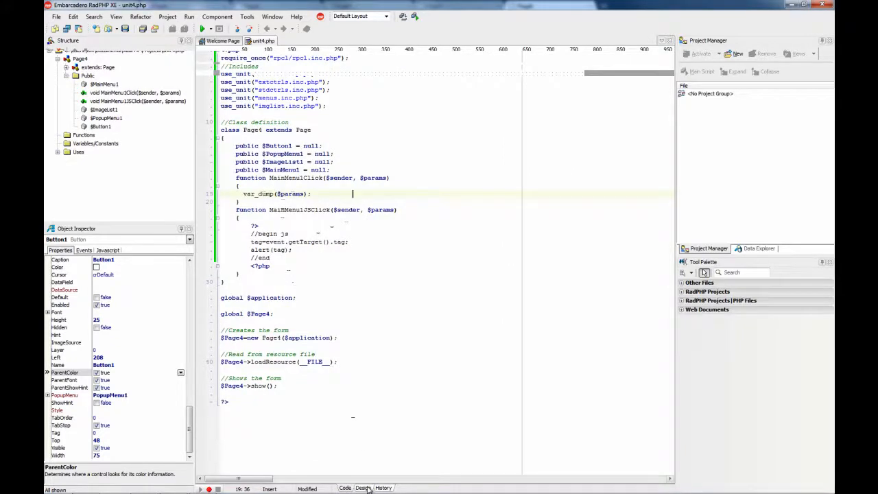
pyautogui.click(362, 488)
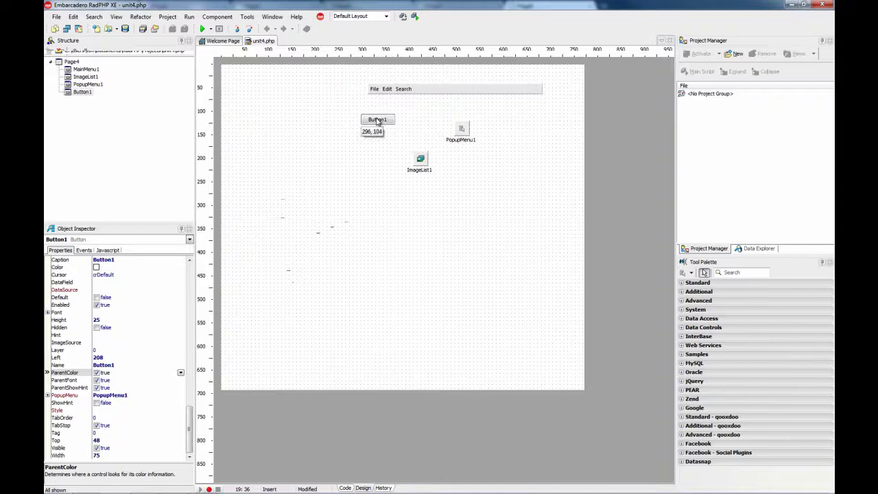
pyautogui.moveTo(377, 119); pyautogui.dragTo(384, 115)
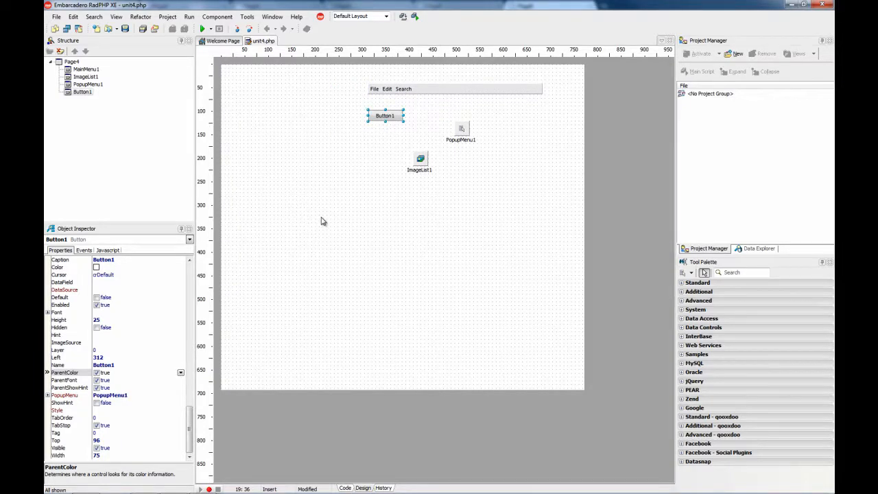
pyautogui.moveTo(346, 246)
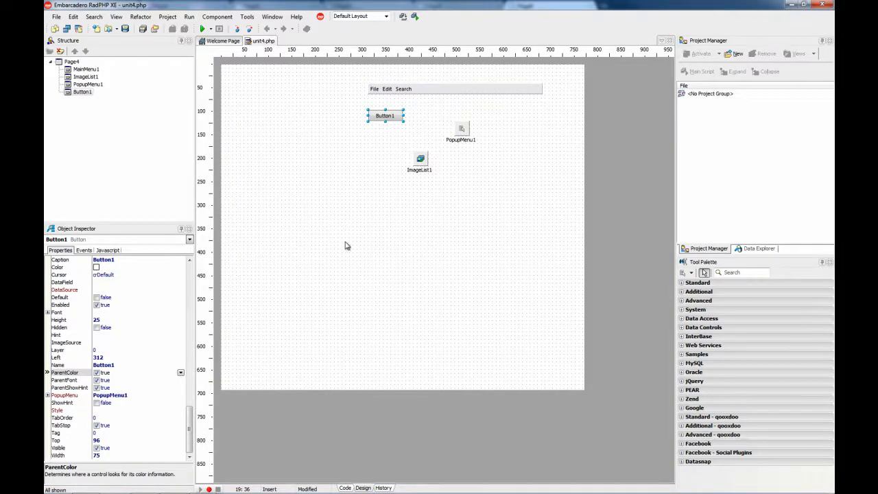